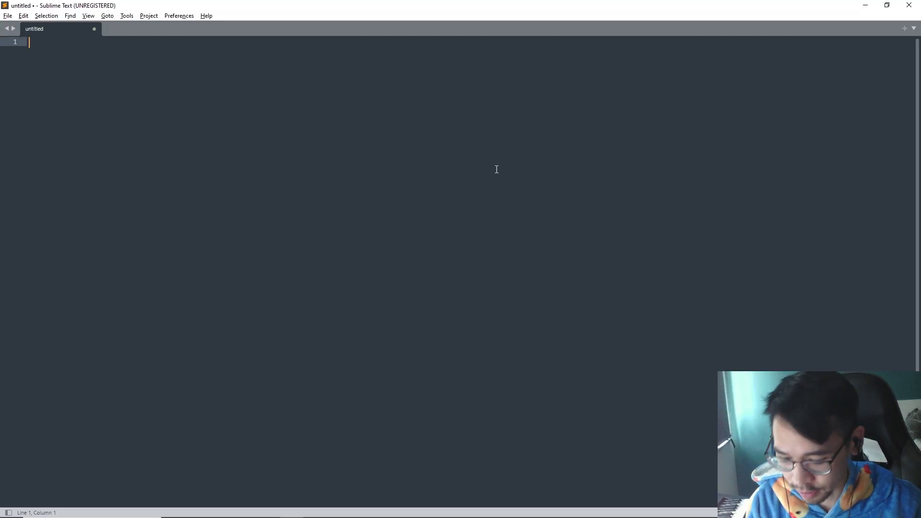
- Write greet_user with a docstring and print("Hello User!"), then call greet_user() below it
{"action": "type", "text": "def greet_user():"}
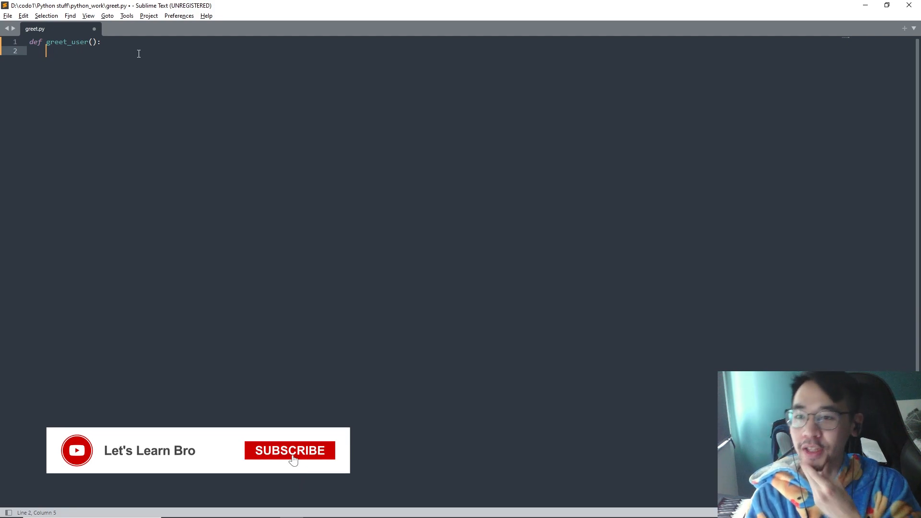
{"action": "type", "text": "\"\"\""}
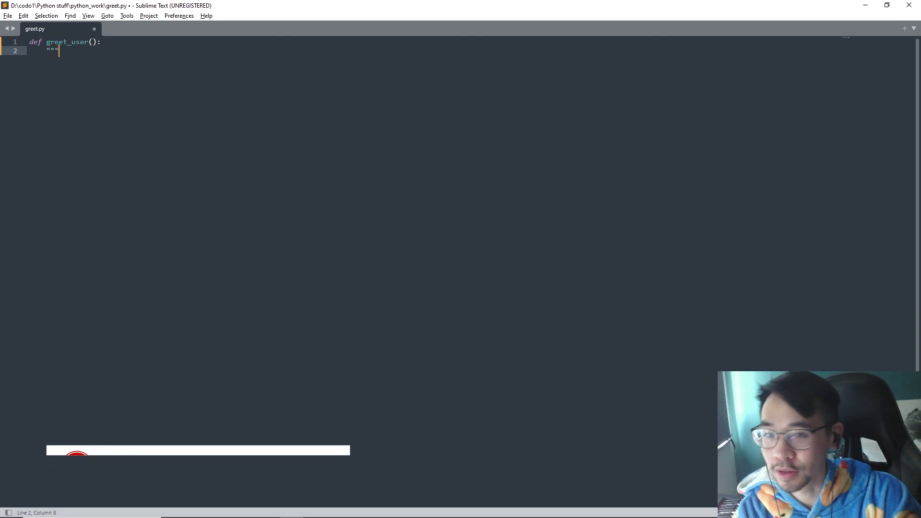
{"action": "type", "text": "This is gonna be a simple greeting\"\""}
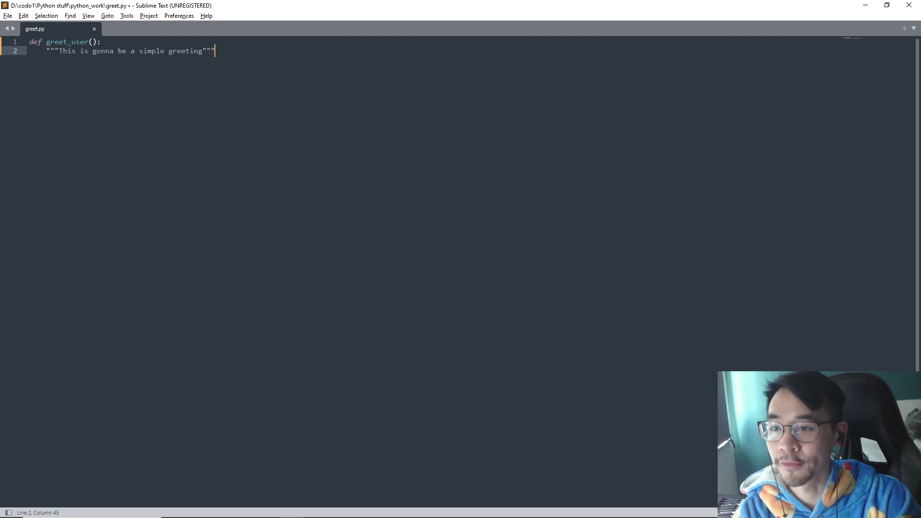
{"action": "key", "text": "enter"}
{"action": "type", "text": "print("}
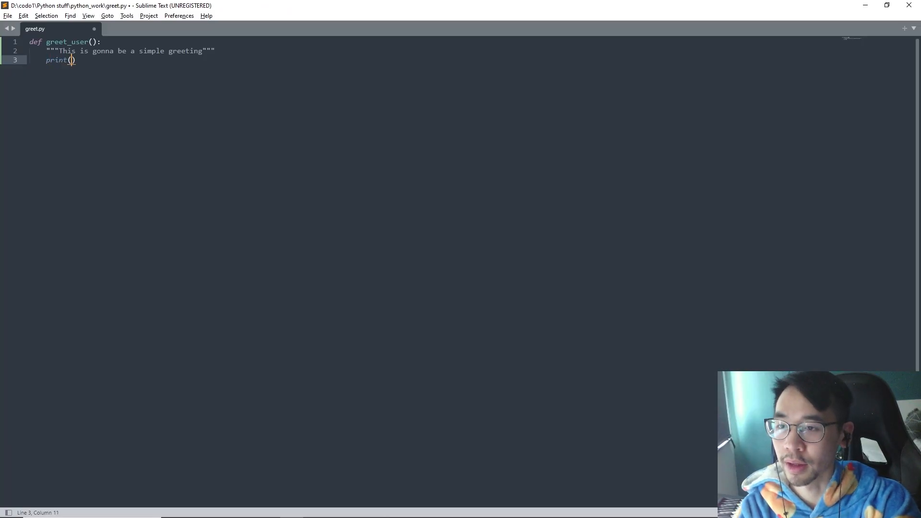
{"action": "type", "text": "\"Hello\""}
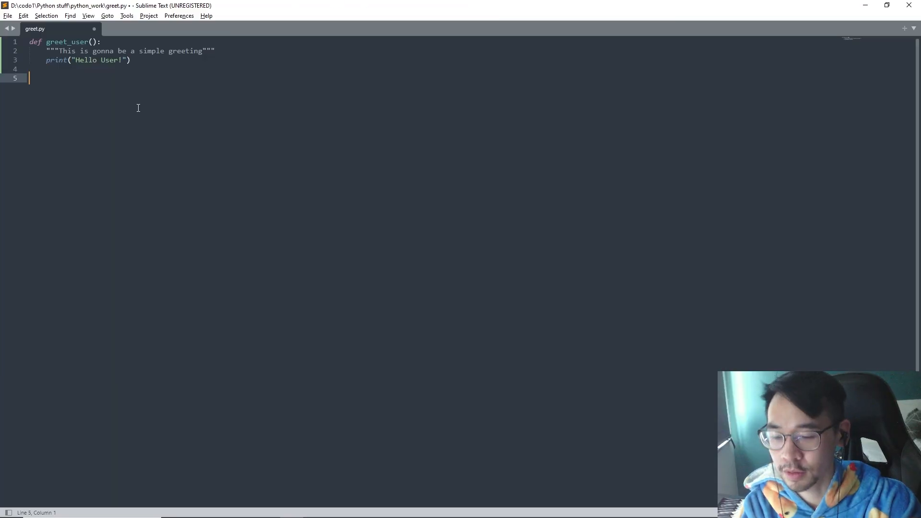
{"action": "type", "text": "greet_user("}
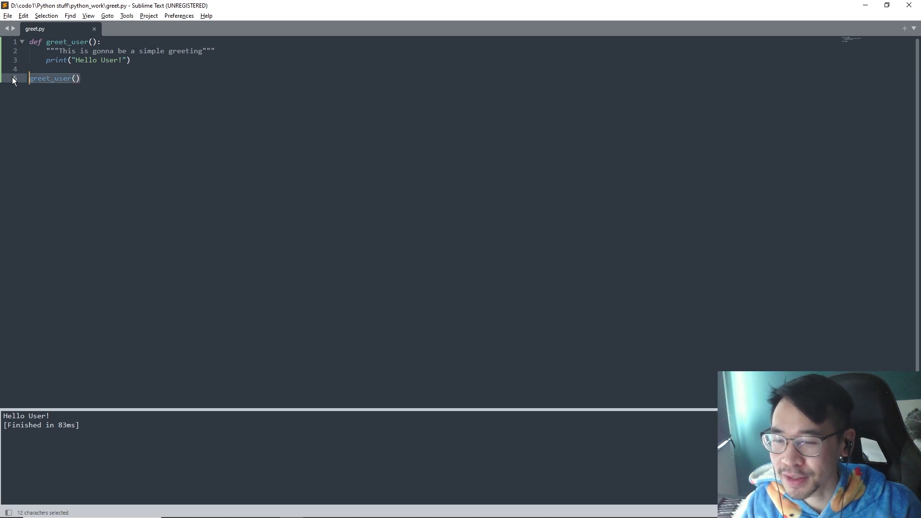
{"action": "left_click", "coordinate": [166, 158]}
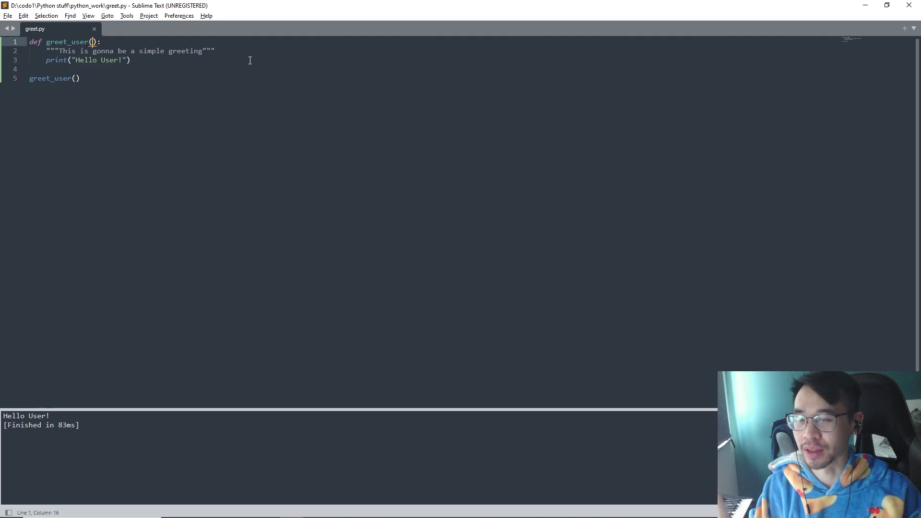
{"action": "mouse_move", "coordinate": [358, 277]}
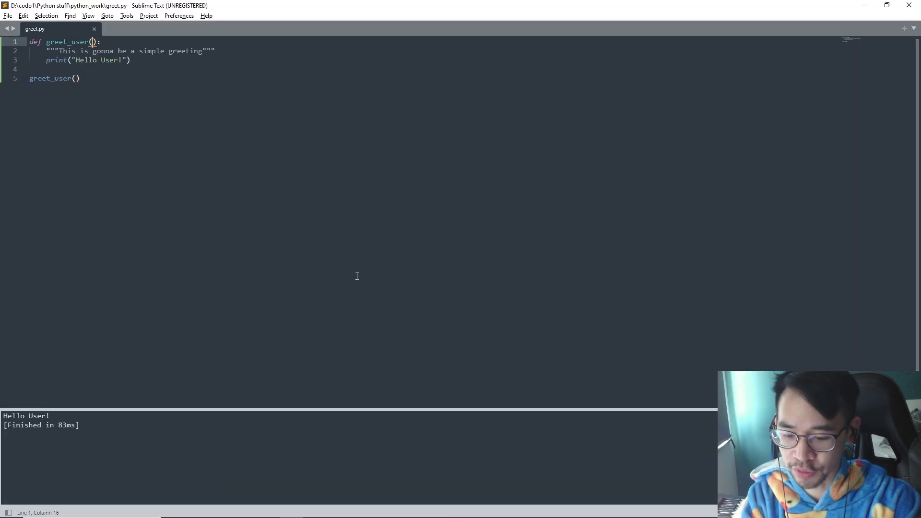
- Add a username parameter and print f"Hello {username}!", passing 'Capybara' in the call
{"action": "type", "text": "username"}
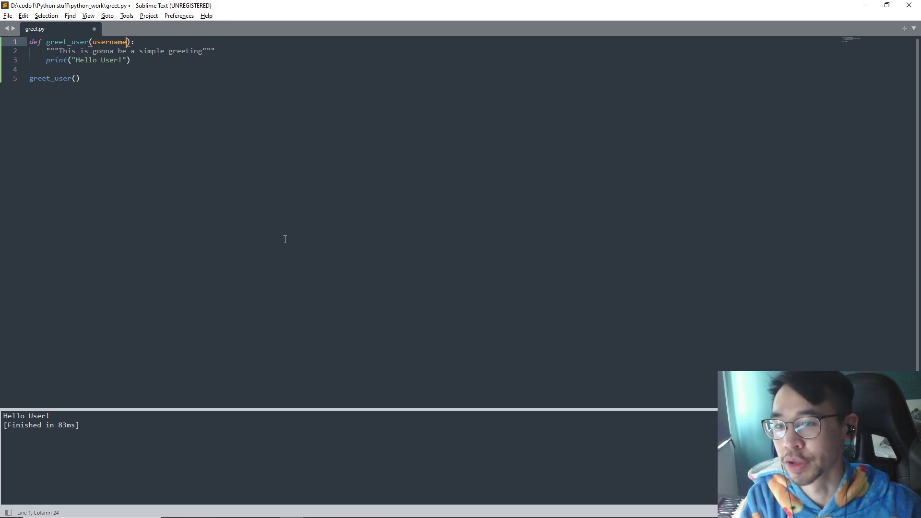
{"action": "left_click", "coordinate": [75, 78]}
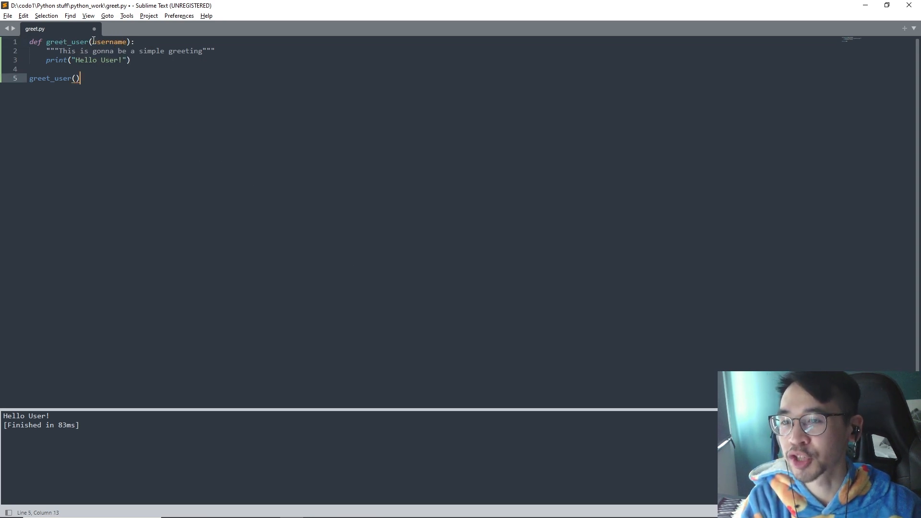
{"action": "double_click", "coordinate": [109, 41]}
{"action": "type", "text": "{"}
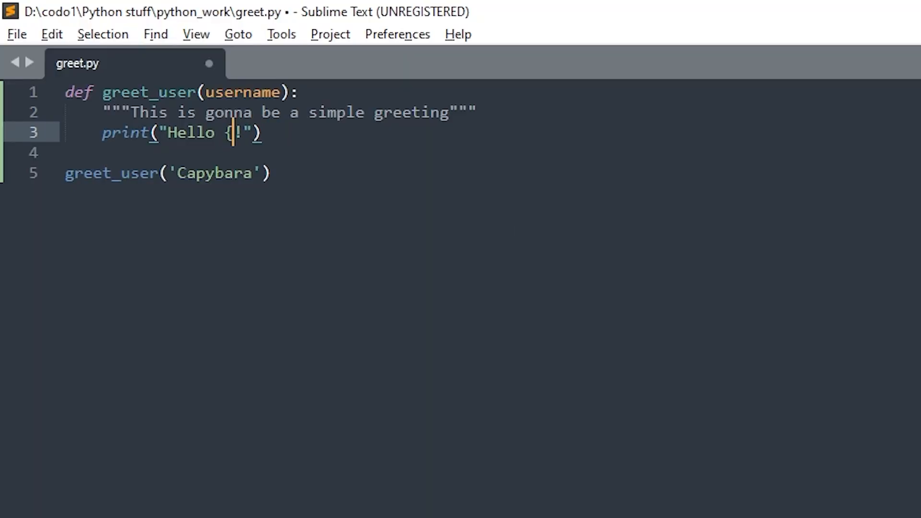
{"action": "type", "text": "username"}
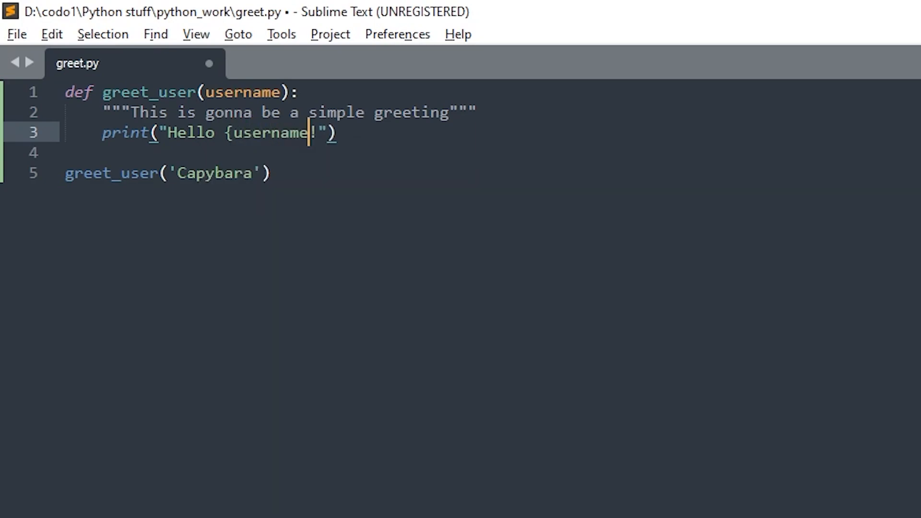
{"action": "type", "text": "}"}
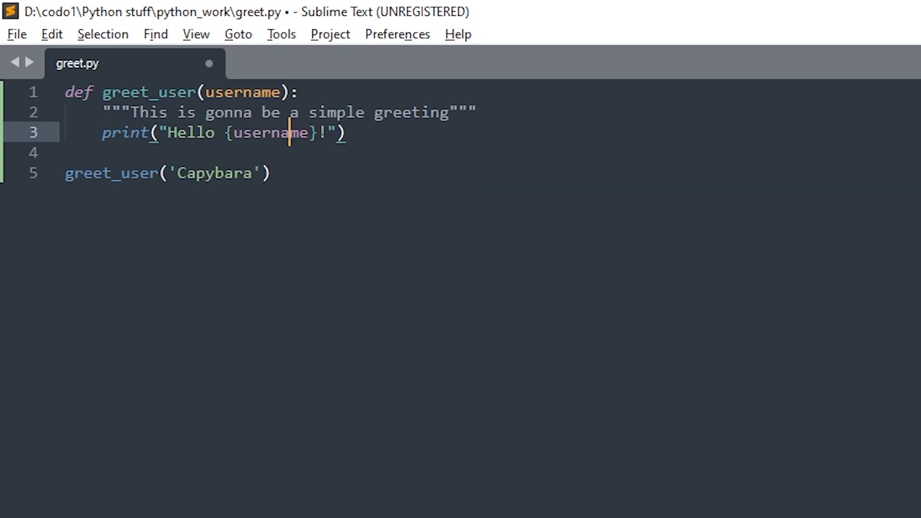
{"action": "type", "text": "f"}
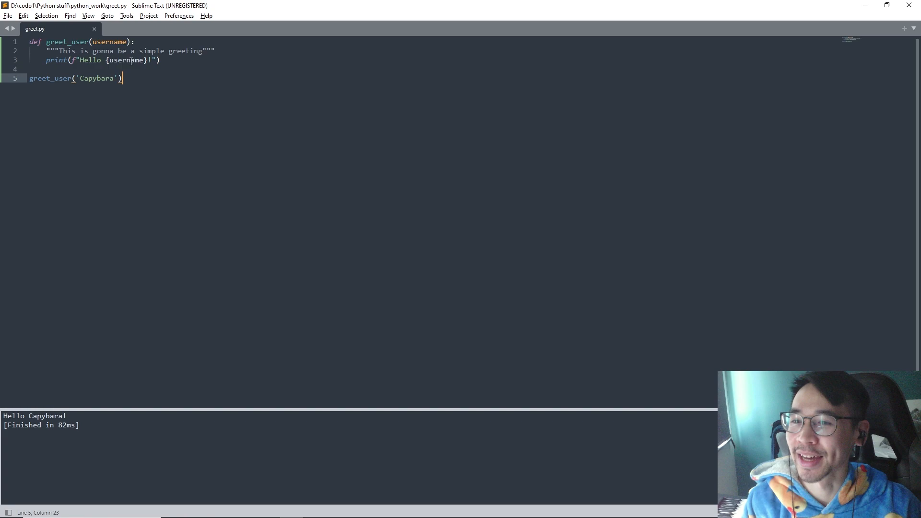
- Run the script to show Hello Capybara! and remove the docstring line
{"action": "double_click", "coordinate": [109, 41]}
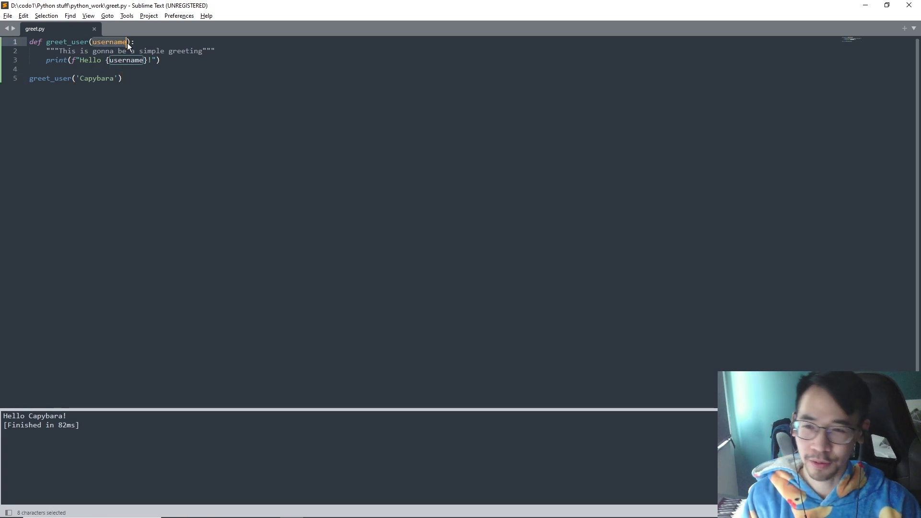
{"action": "mouse_move", "coordinate": [302, 148]}
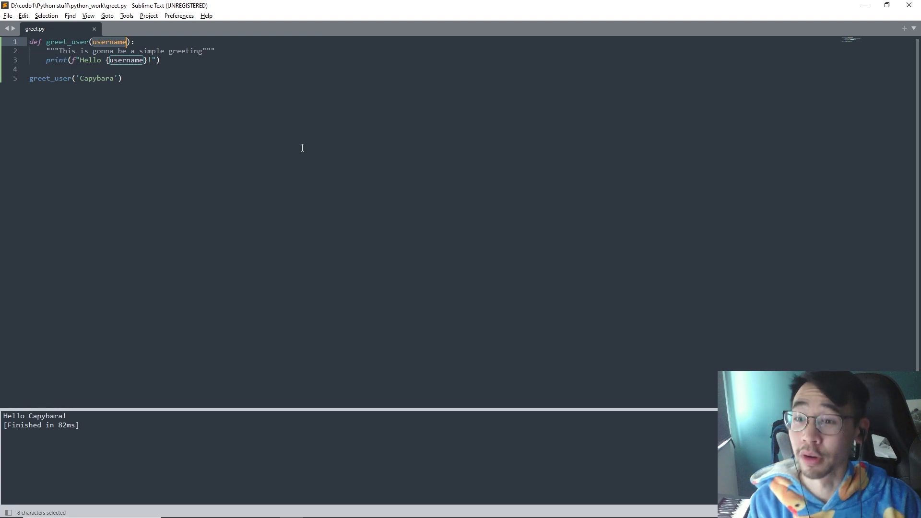
{"action": "mouse_move", "coordinate": [304, 157]}
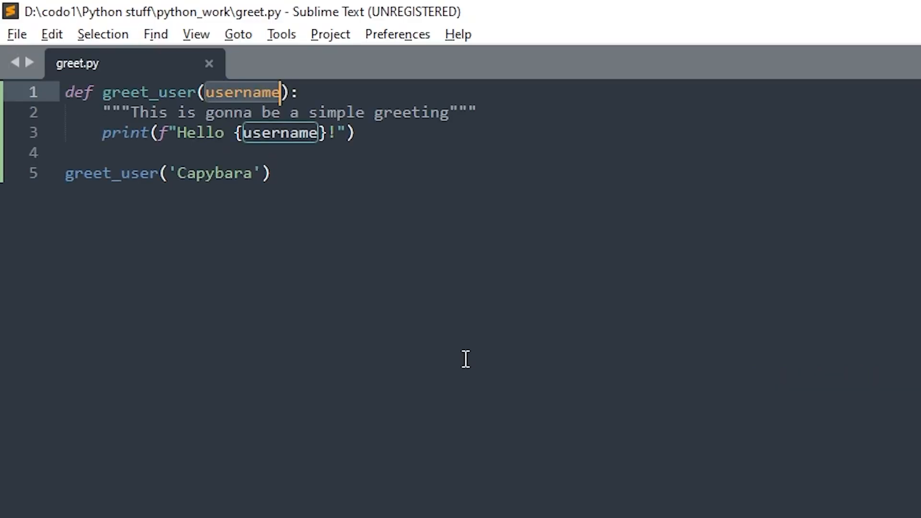
{"action": "key", "text": "ctrl+b"}
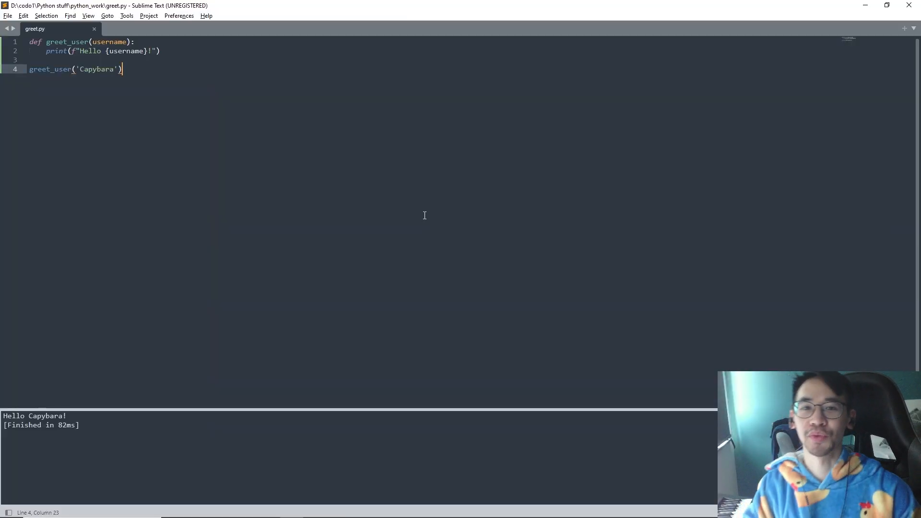
- Add a gender parameter with print(f"I'm a {gender}") and call greet_user('Capybara', 'male')
{"action": "double_click", "coordinate": [109, 41]}
{"action": "type", "text": ", "}
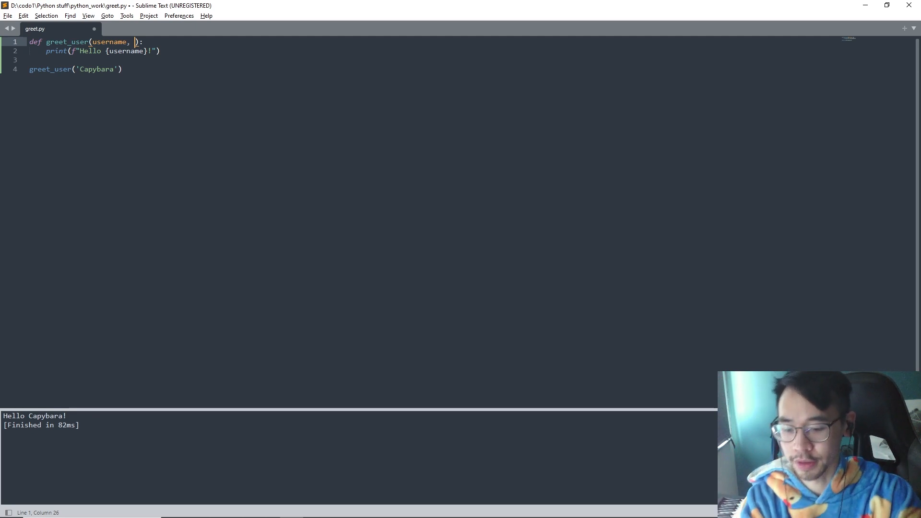
{"action": "type", "text": "gender"}
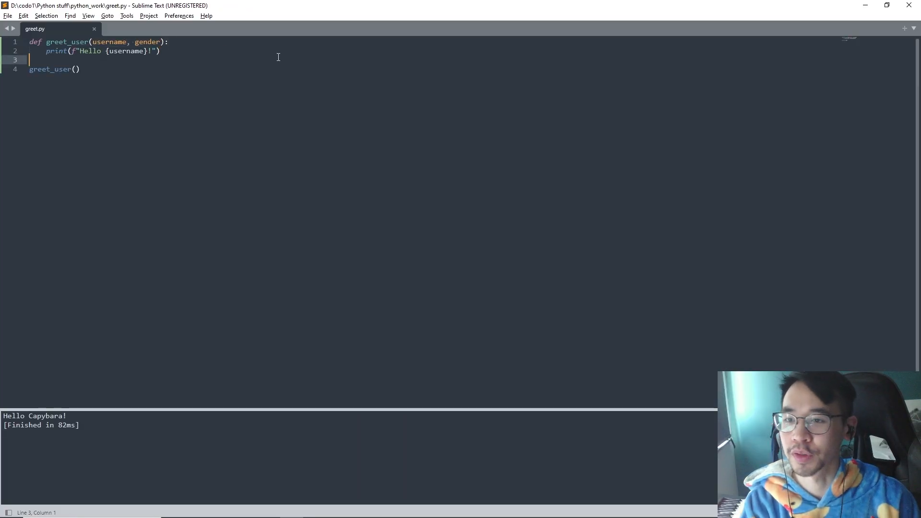
{"action": "type", "text": "print(f\"I'm a \")"}
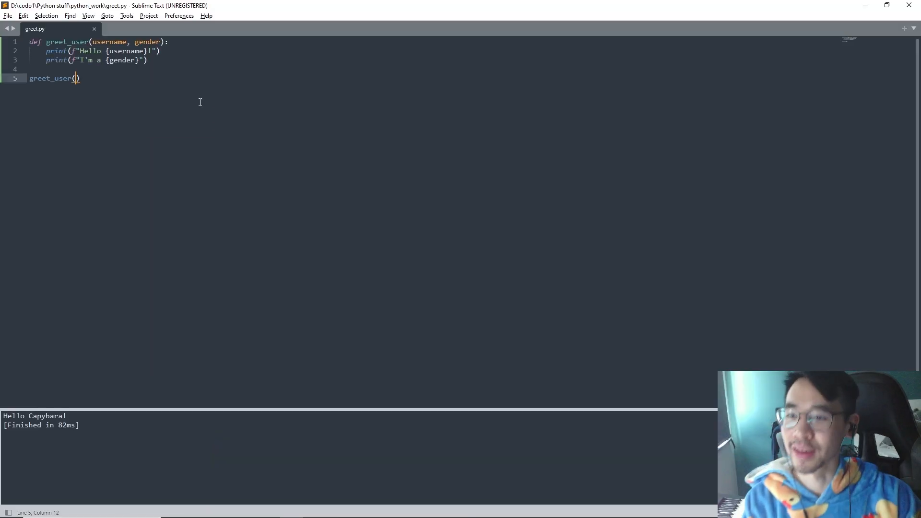
{"action": "type", "text": "'Capy'"}
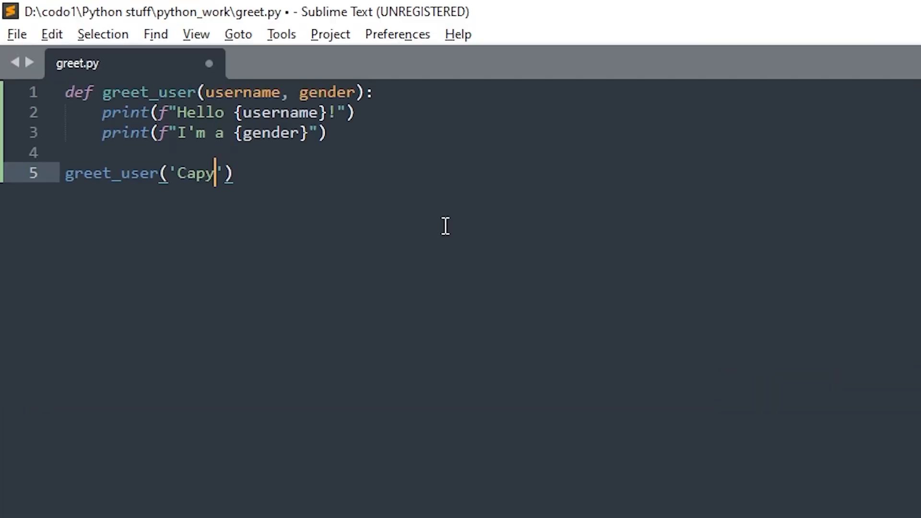
{"action": "type", "text": "bara',"}
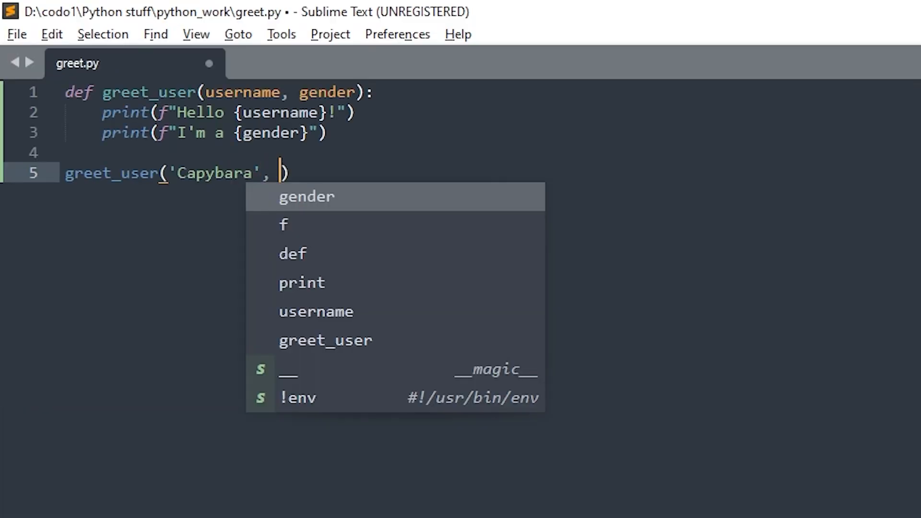
{"action": "type", "text": "'male'"}
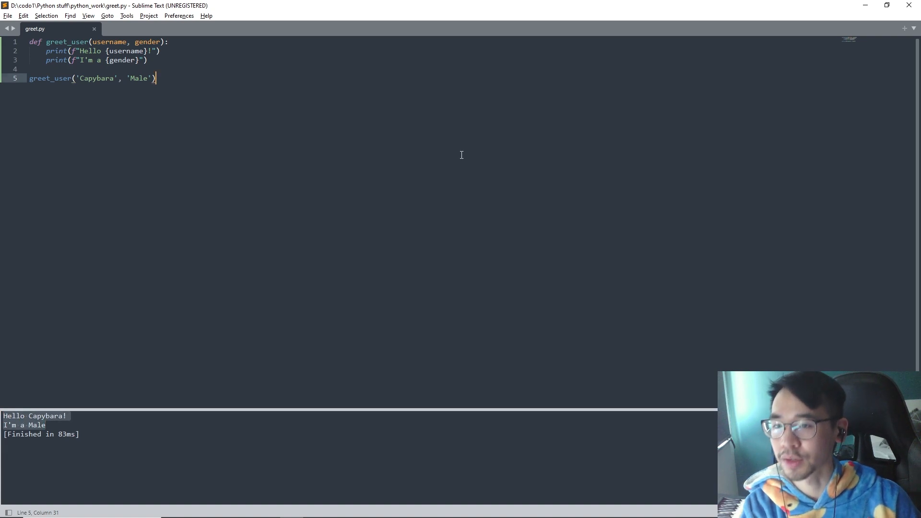
- Add a second call greet_user('Davinki', 'Male') and run so both greetings print
{"action": "key", "text": "enter"}
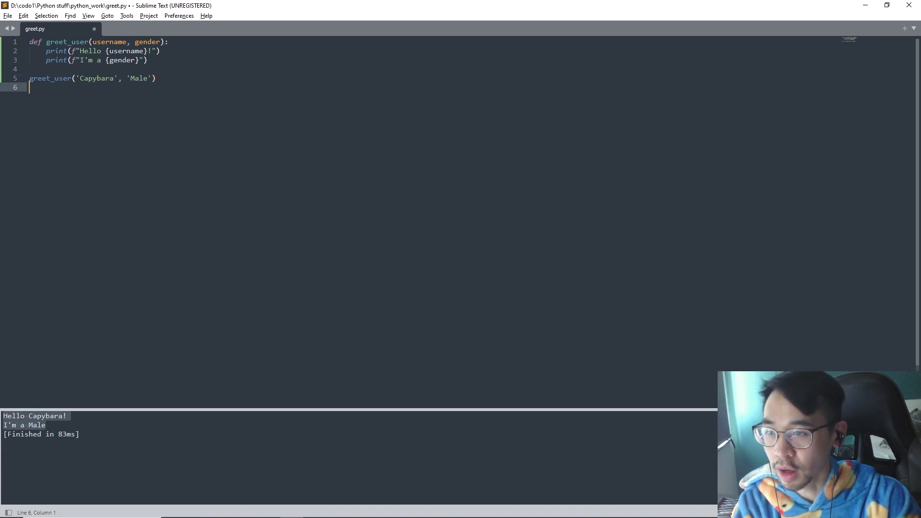
{"action": "type", "text": "greet_"}
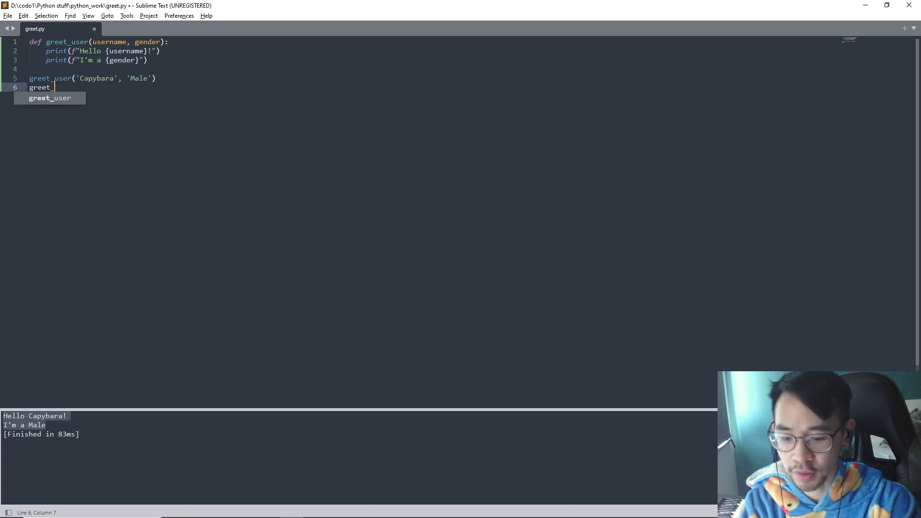
{"action": "key", "text": "Tab"}
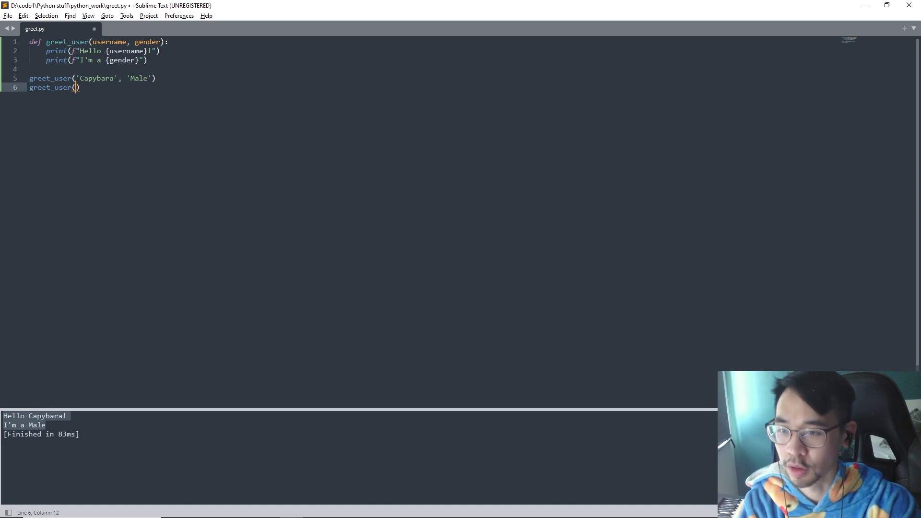
{"action": "type", "text": "'Davink'"}
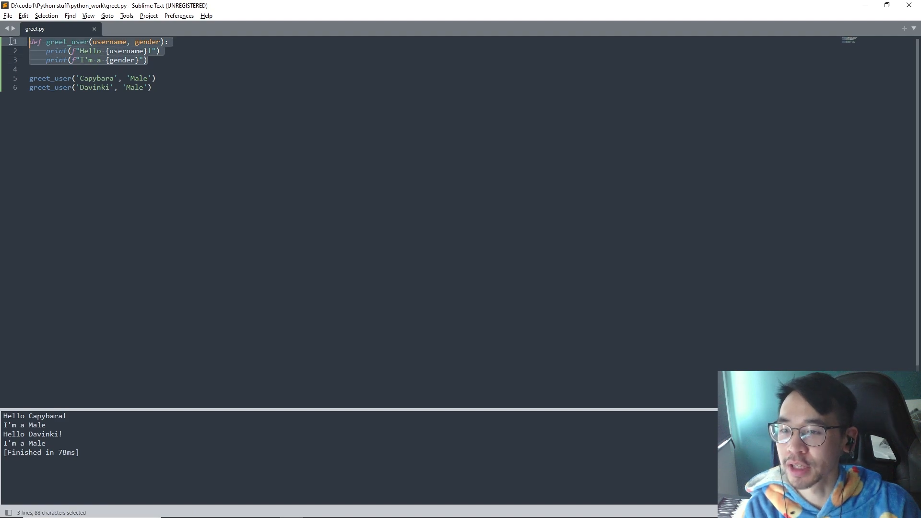
{"action": "double_click", "coordinate": [109, 41]}
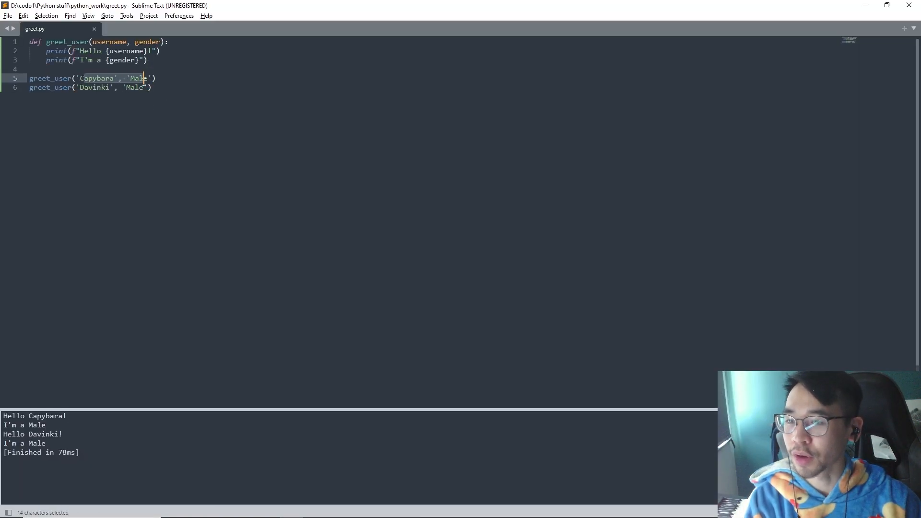
- Drop the Davinki call and swap the arguments to greet_user('Male', 'Capybara'), printing Hello Male!
{"action": "left_click", "coordinate": [135, 87]}
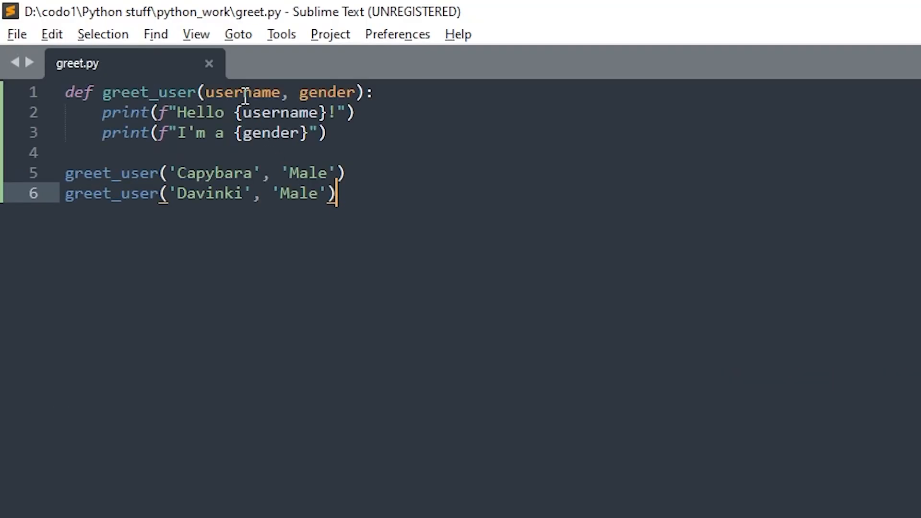
{"action": "left_click", "coordinate": [331, 173]}
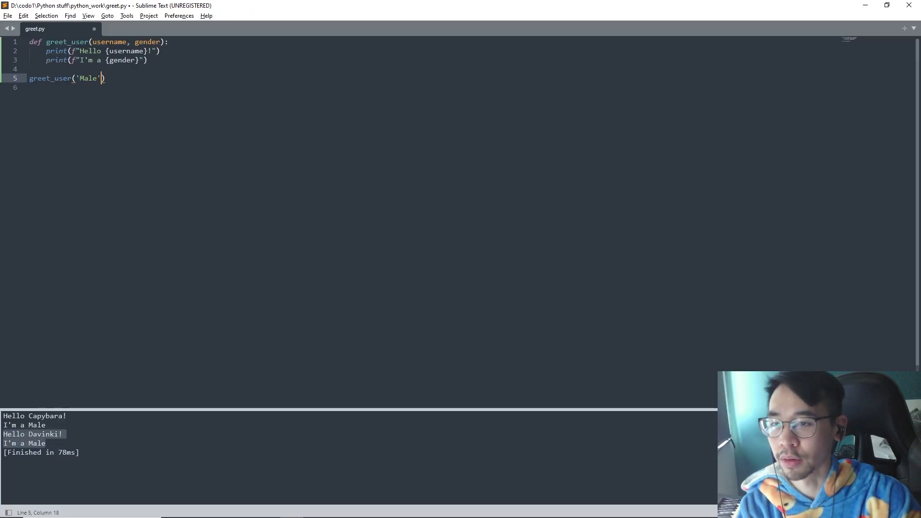
{"action": "type", "text": ", 'Capybara'"}
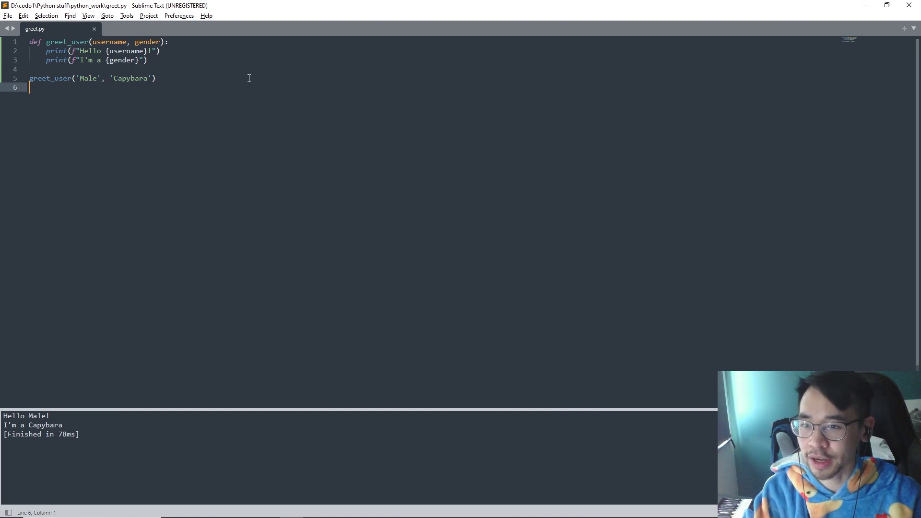
- Default gender to 'Male' and run greet_user('Capybara') to confirm I'm a Male prints
{"action": "double_click", "coordinate": [147, 42]}
{"action": "type", "text": "='Male'"}
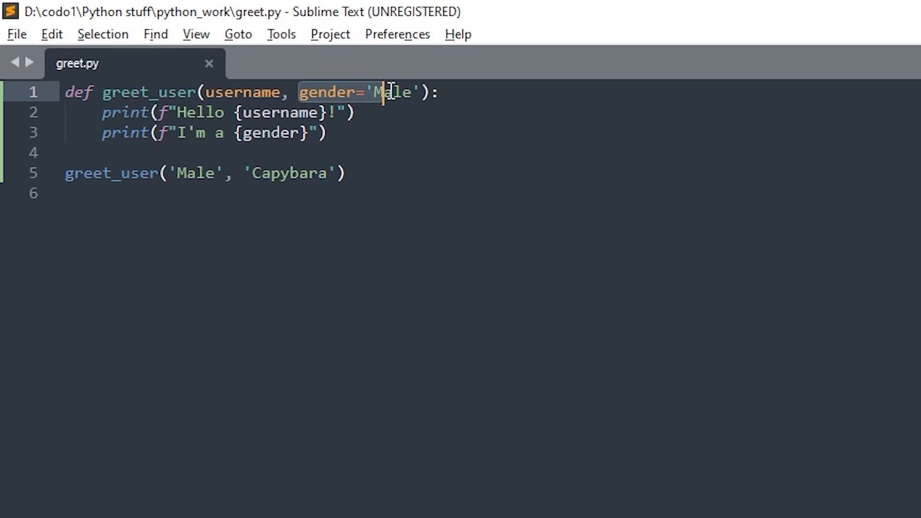
{"action": "key", "text": "Ctrl+B"}
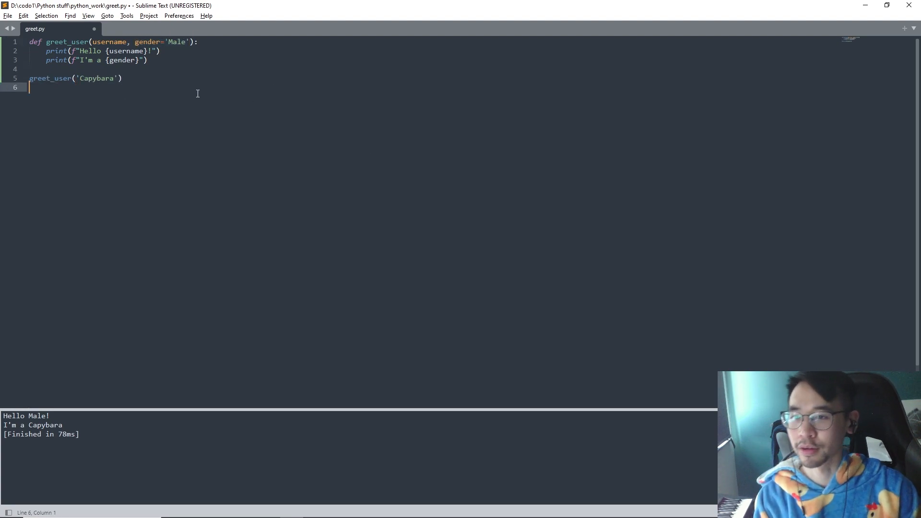
{"action": "key", "text": "ctrl+b"}
{"action": "type", "text": ", pet"}
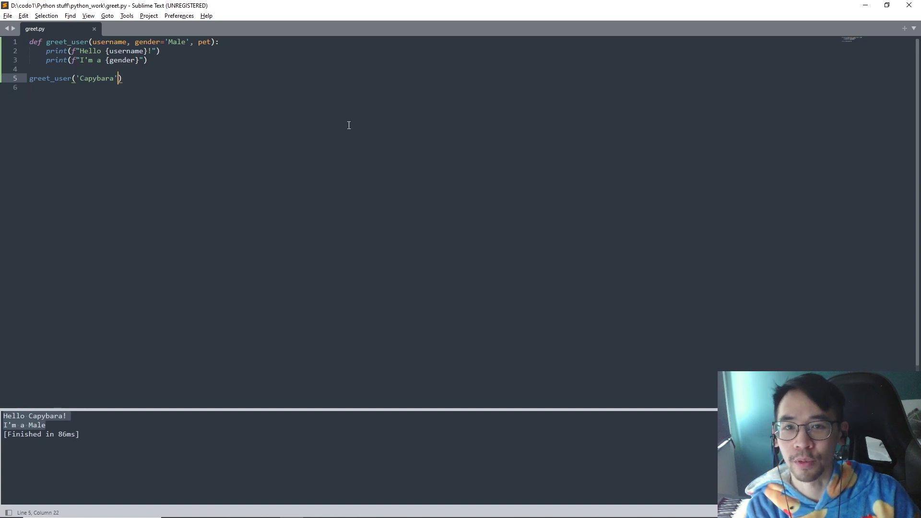
- Add a pet parameter before gender='Male' and call with 'Capybara', 'male', 'dog'
{"action": "type", "text": ", 'male', '"}
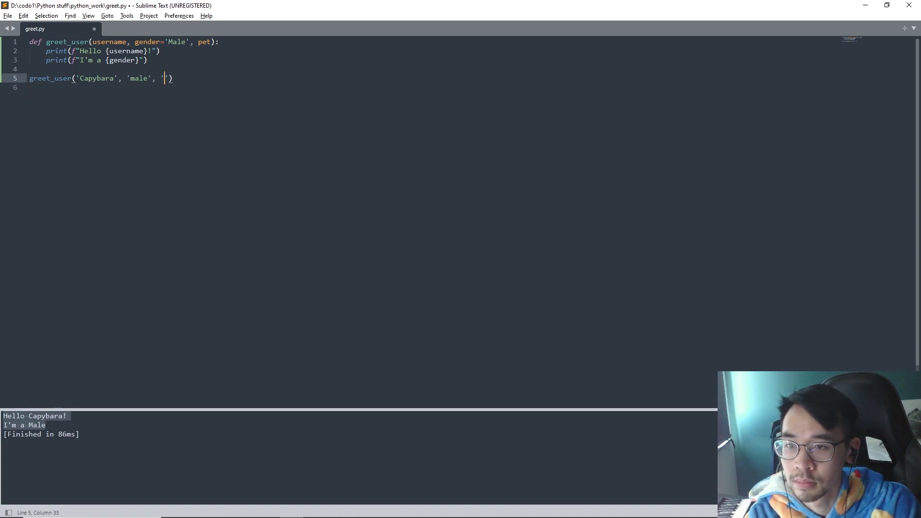
{"action": "type", "text": "dog"}
{"action": "type", "text": "print(f\"I have a {pet}\""}
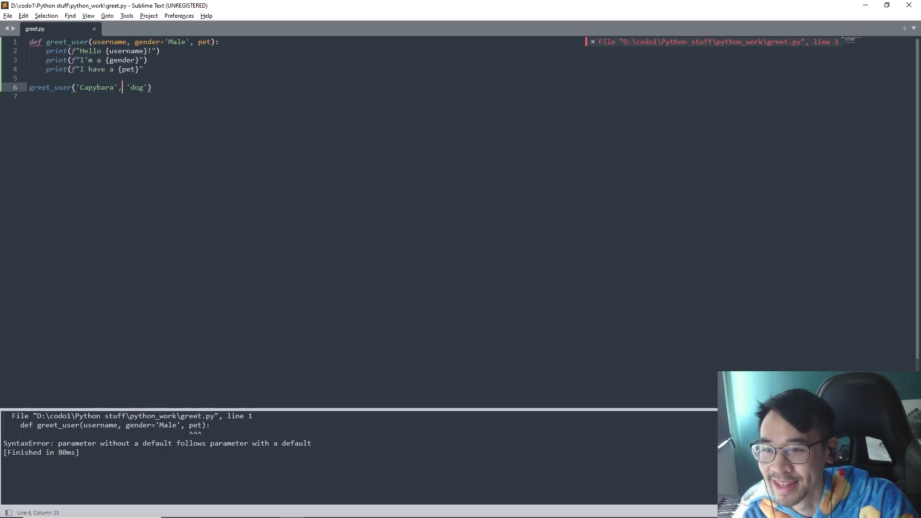
{"action": "type", "text": "male', '"}
{"action": "key", "text": "enter"}
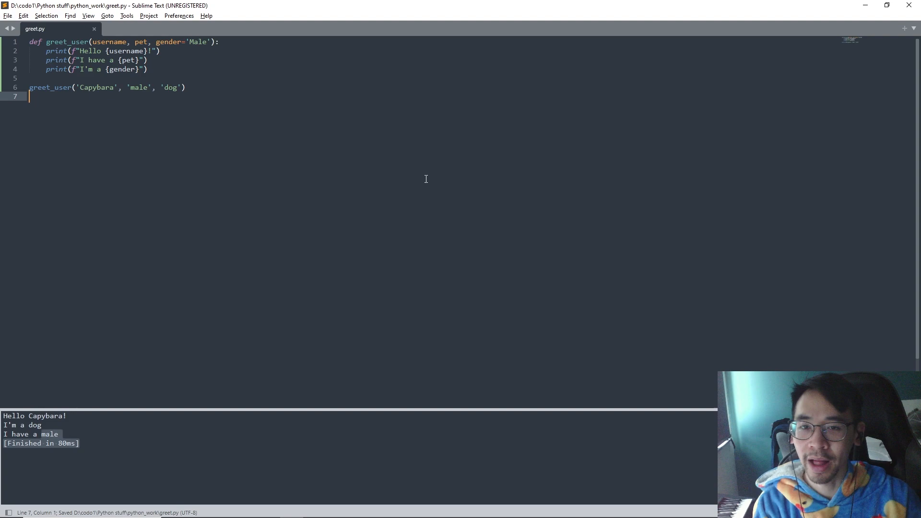
- Trim the call to 'Capybara' and 'dog' so gender defaults to Male, then begin def make_shirt()
{"action": "left_click", "coordinate": [142, 87]}
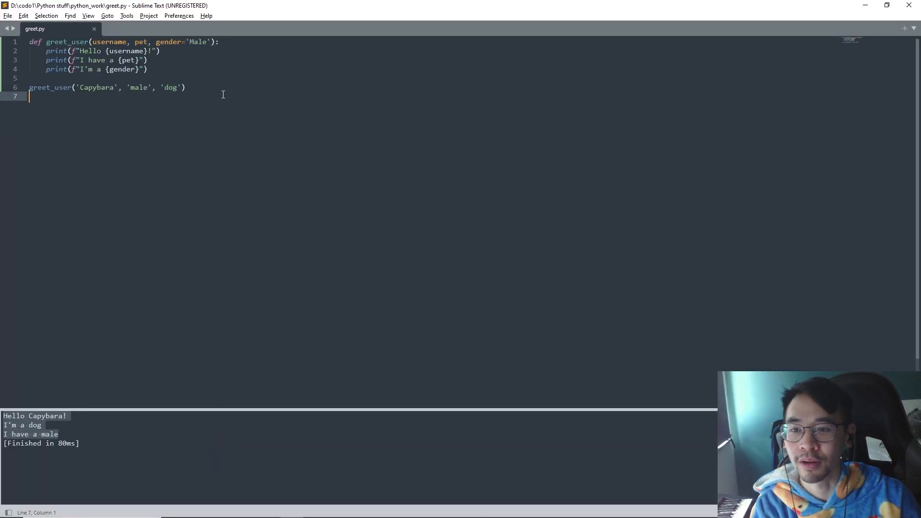
{"action": "left_click", "coordinate": [143, 41]}
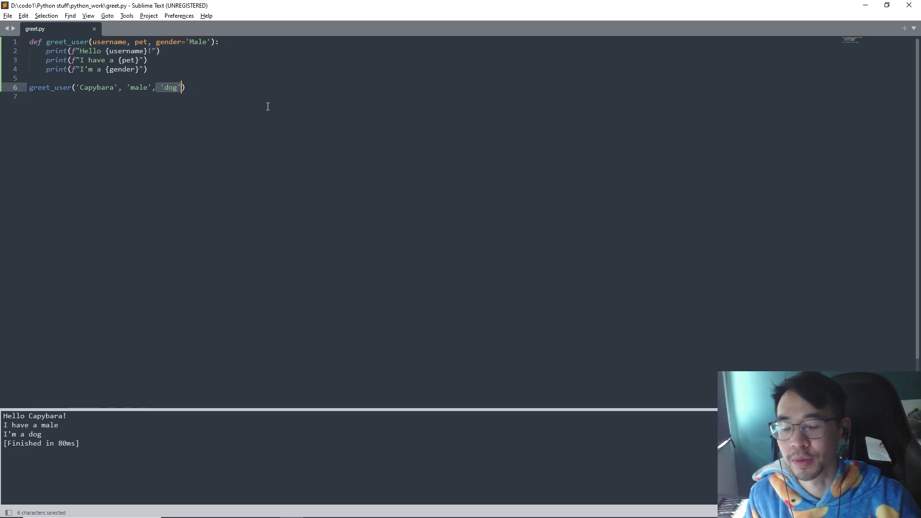
{"action": "mouse_move", "coordinate": [194, 87]}
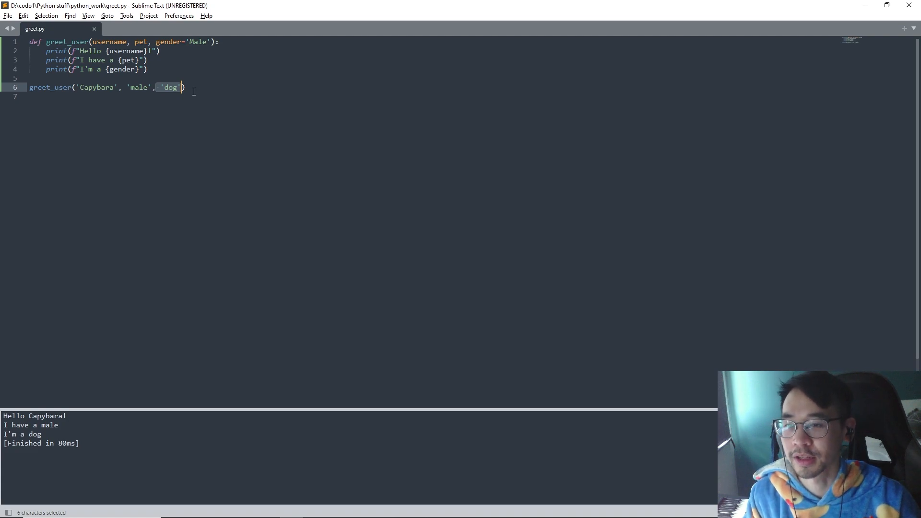
{"action": "left_click", "coordinate": [175, 87]}
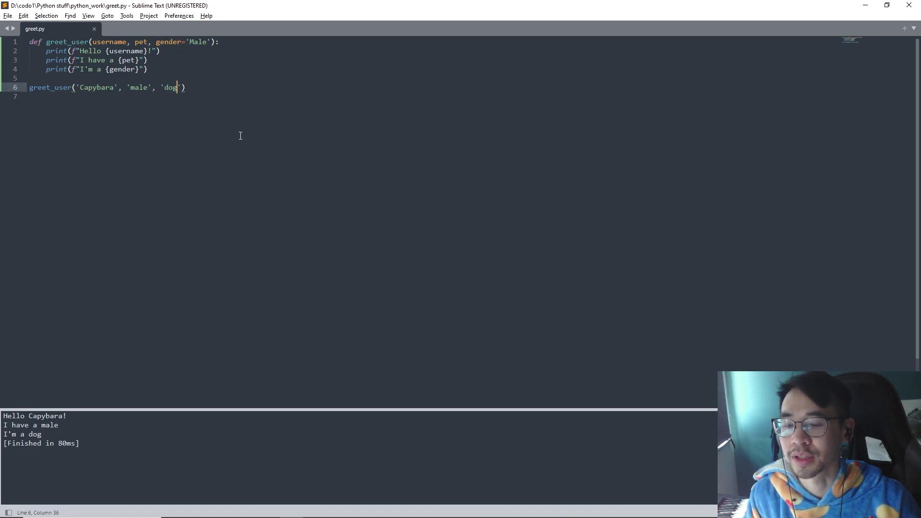
{"action": "key", "text": "backspace"}
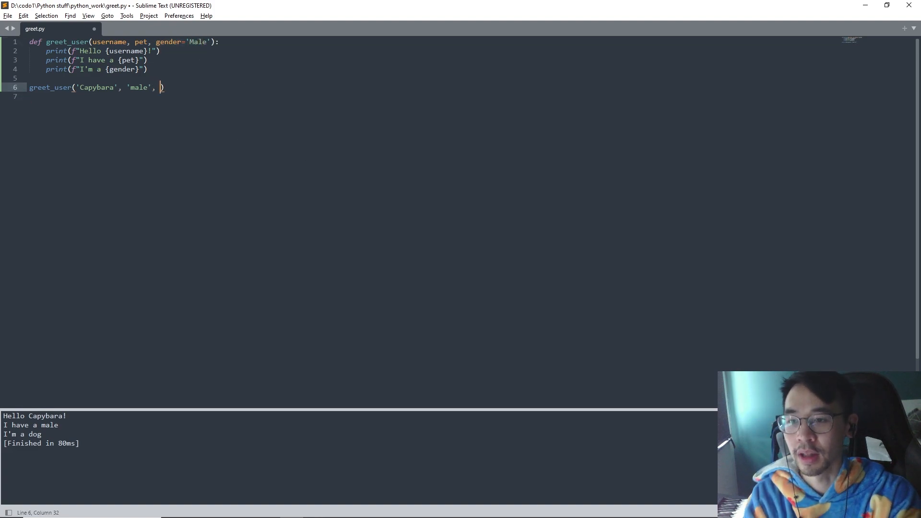
{"action": "type", "text": "'"}
{"action": "type", "text": "def make_shirt():"}
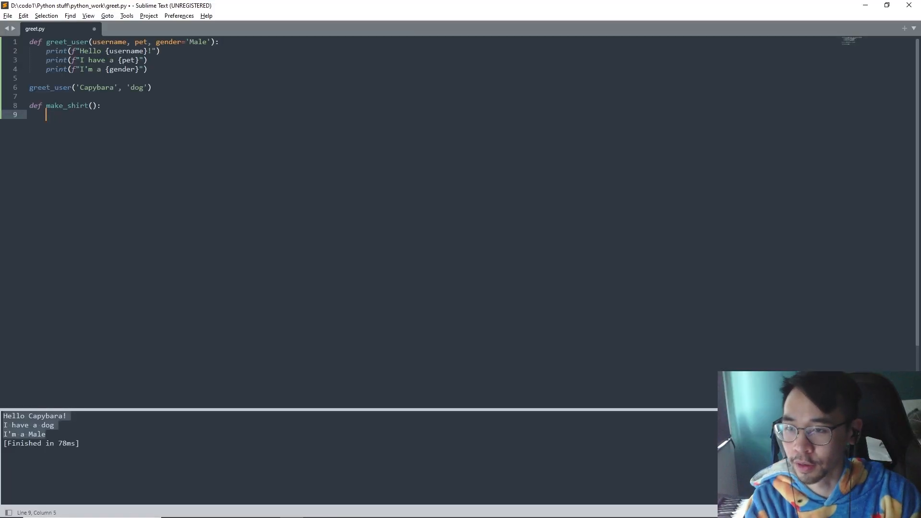
- Write make_shirt printing size and text via f-strings and call make_shirt('S', 'Ice cream')
{"action": "type", "text": "print(\"My size is {size"}
{"action": "left_click", "coordinate": [66, 106]}
{"action": "type", "text": "size, text"}
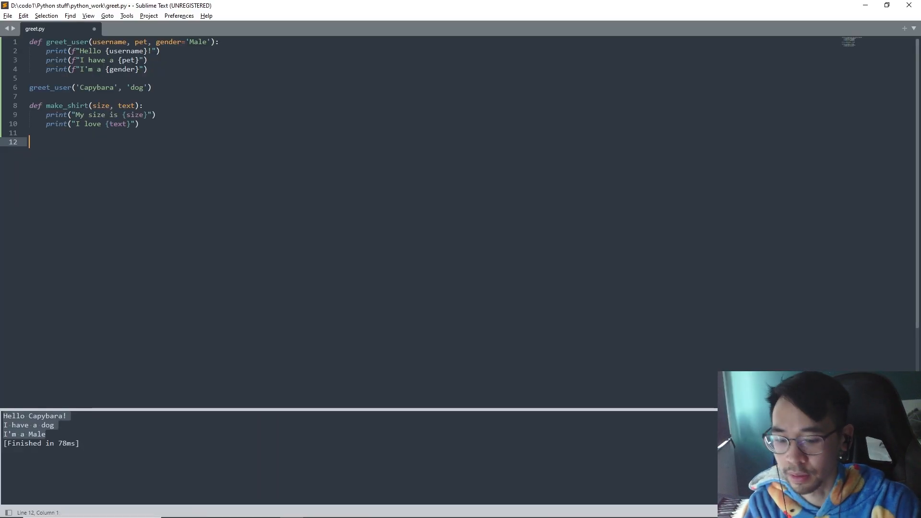
{"action": "type", "text": "make_shirt"}
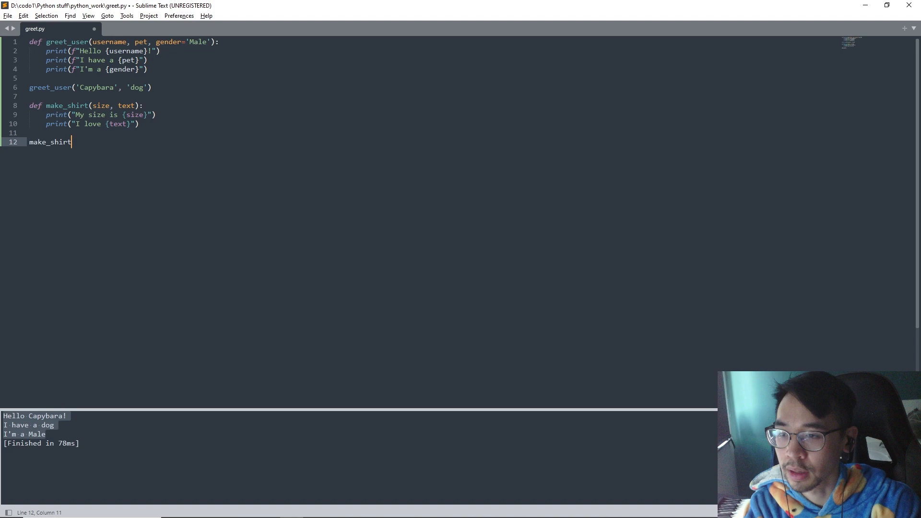
{"action": "type", "text": "()"}
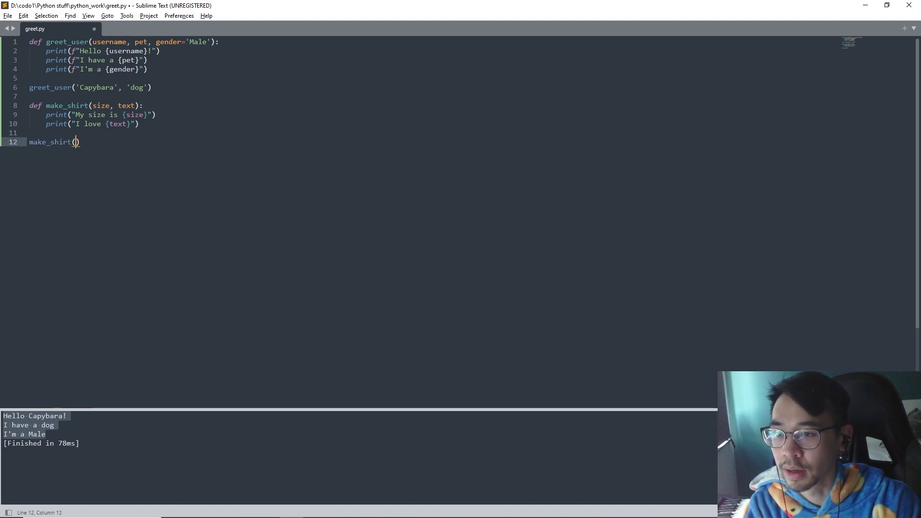
{"action": "type", "text": "S,"}
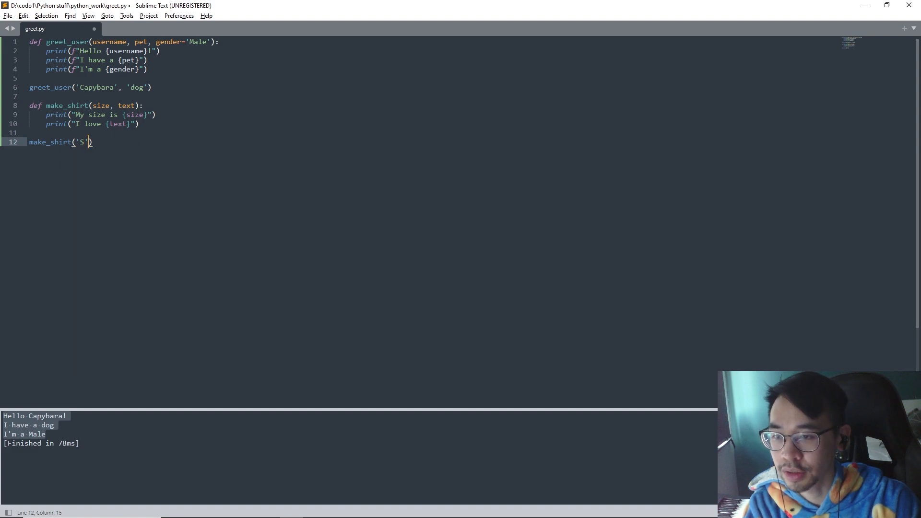
{"action": "type", "text": ", 'Ice cream'"}
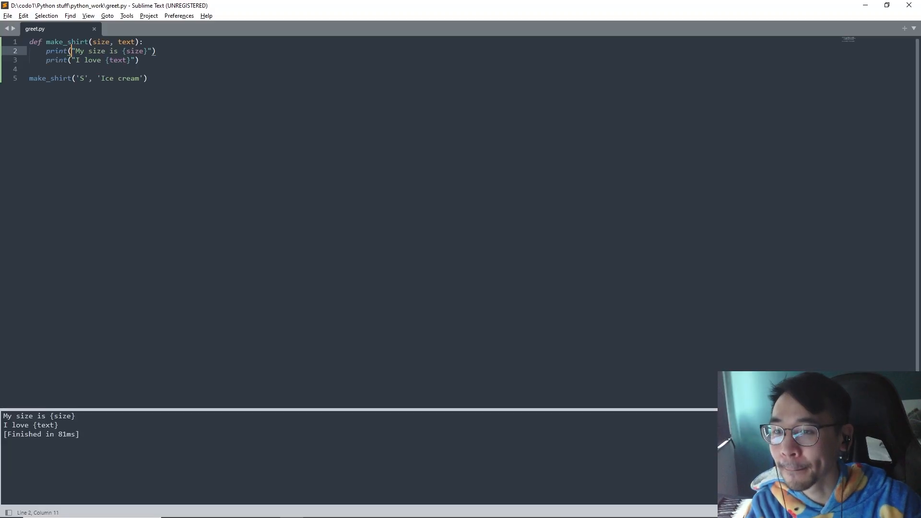
{"action": "type", "text": "f"}
{"action": "left_click", "coordinate": [84, 60]}
{"action": "type", "text": "f"}
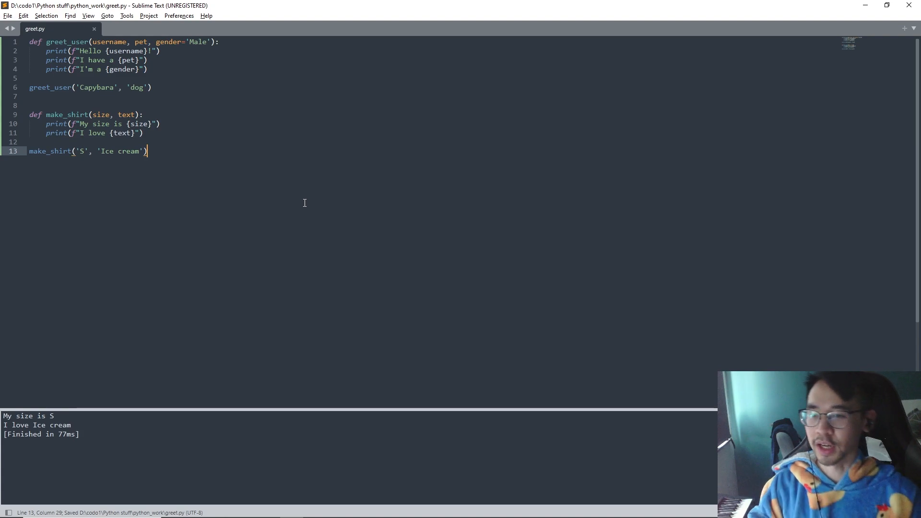
{"action": "mouse_move", "coordinate": [199, 182]}
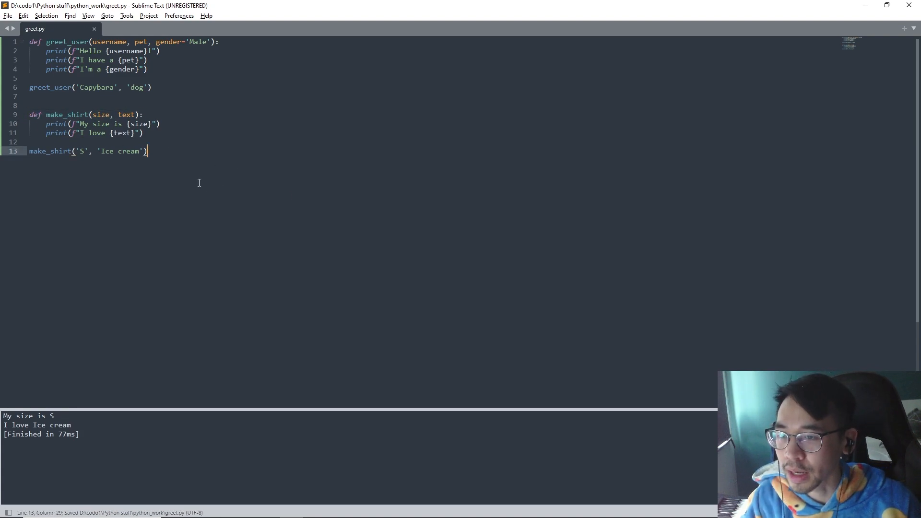
- Default size='L' and text='Python' and call make_shirt() with no arguments
{"action": "double_click", "coordinate": [101, 115]}
{"action": "type", "text": "='Large"}
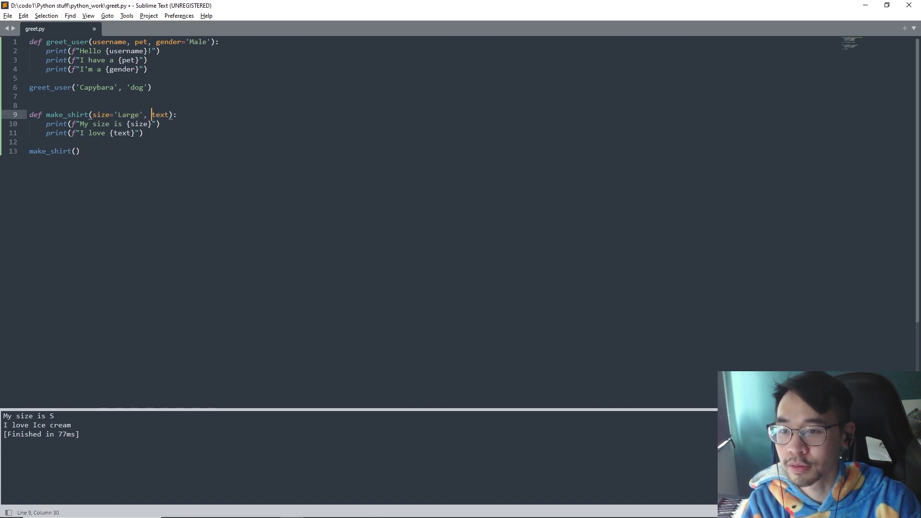
{"action": "type", "text": "'Python"}
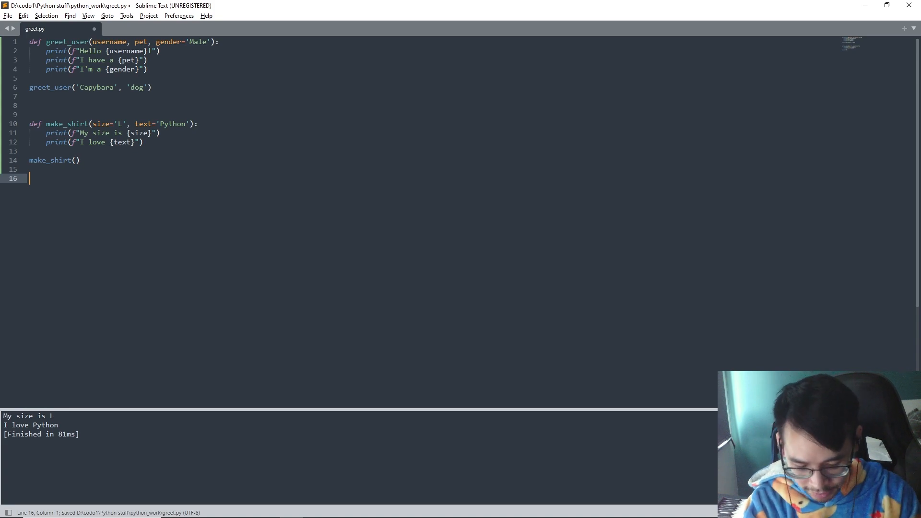
- Write describe_city(city, country) printing f"{city} is in {country}" and call it with 'Amsterdam', 'The Netherlands'
{"action": "type", "text": "def descr"}
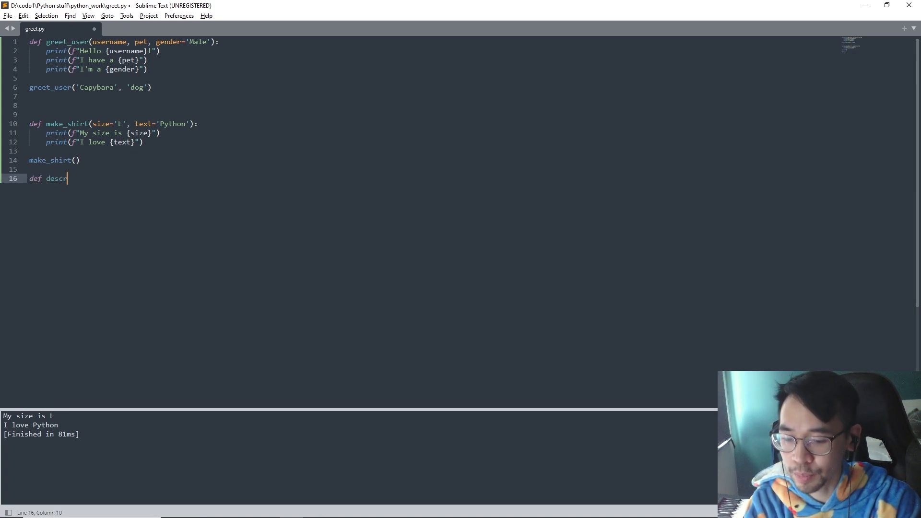
{"action": "type", "text": "ibe_city(city, country"}
{"action": "type", "text": "print(f\"{city} i"}
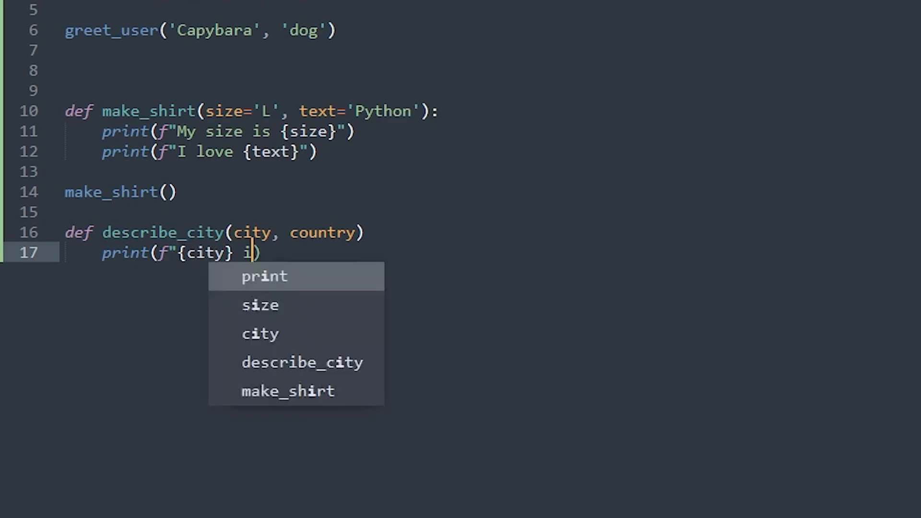
{"action": "type", "text": "s in {countyry}\""}
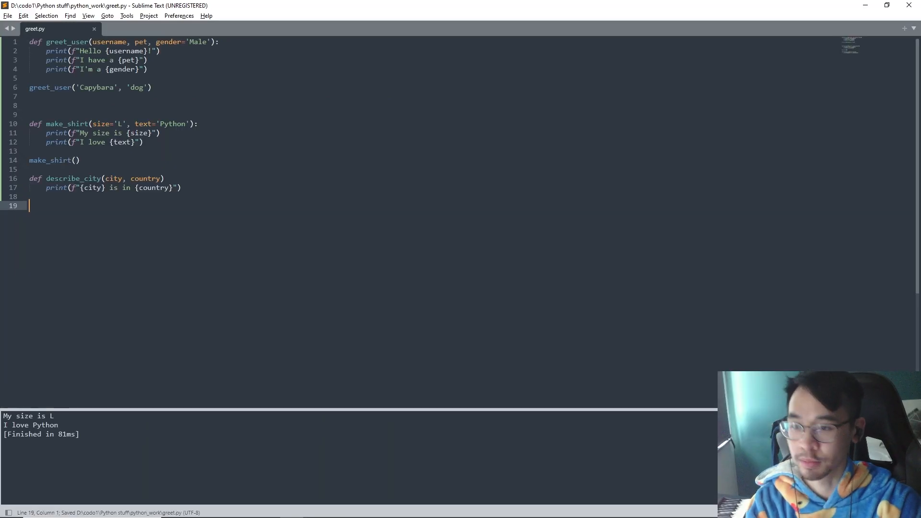
{"action": "type", "text": "describe_city('Amsterdam', \"The"}
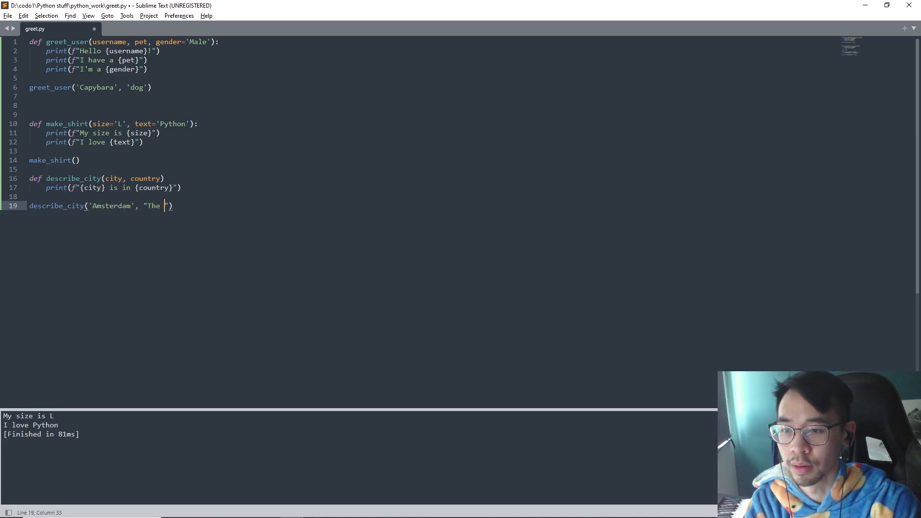
{"action": "type", "text": "Netherlands"}
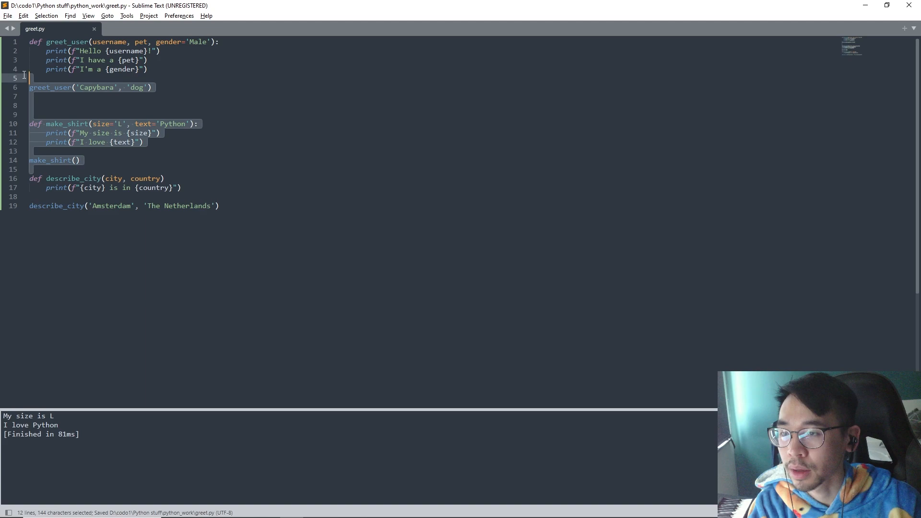
- Run describe_city alone, default country to 'The Netherlands', and begin a describe_city('Utrecht') call
{"action": "key", "text": "ctrl+x"}
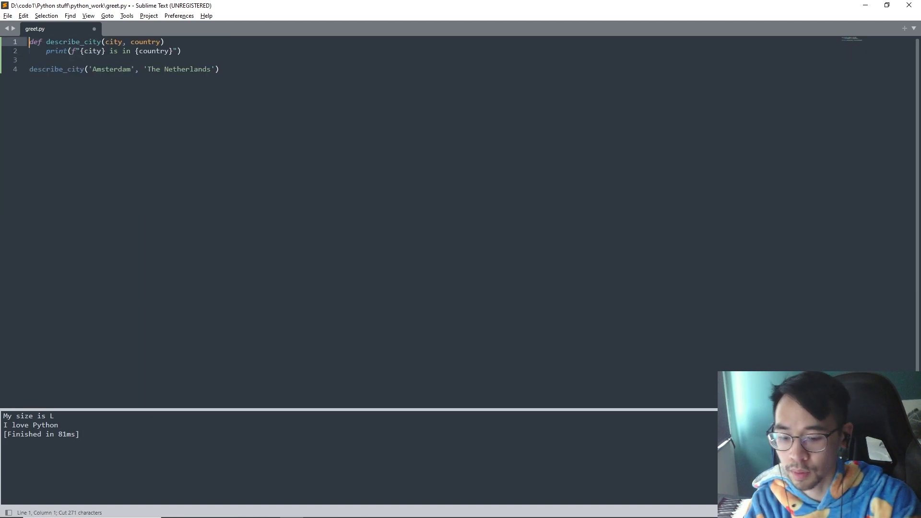
{"action": "key", "text": "ctrl+b"}
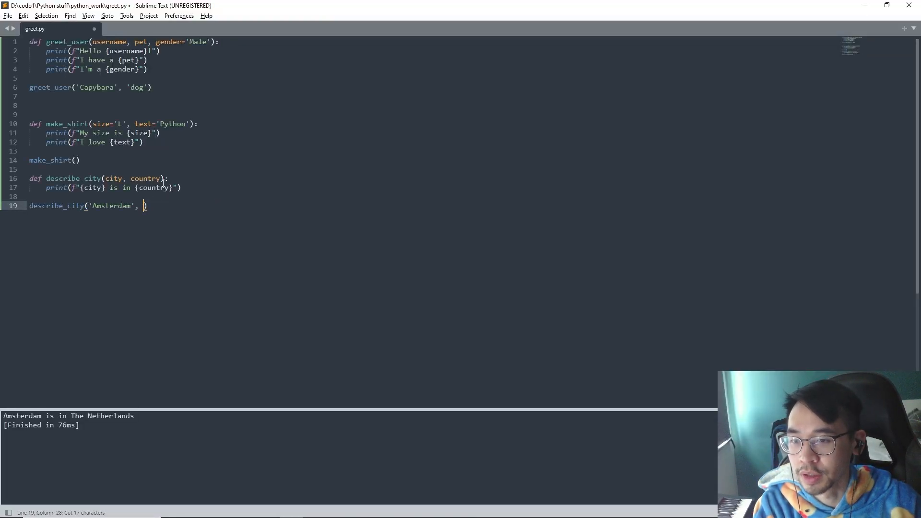
{"action": "type", "text": "='The Netherlands'"}
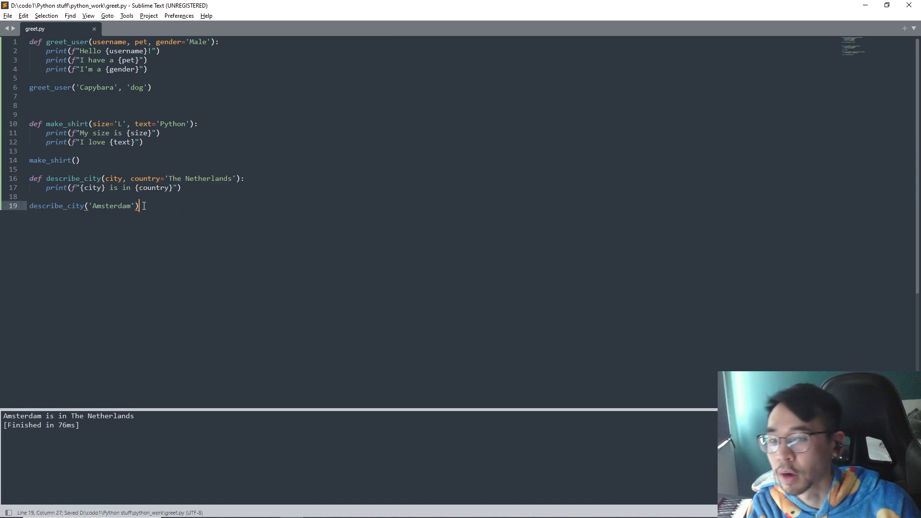
{"action": "double_click", "coordinate": [112, 205]}
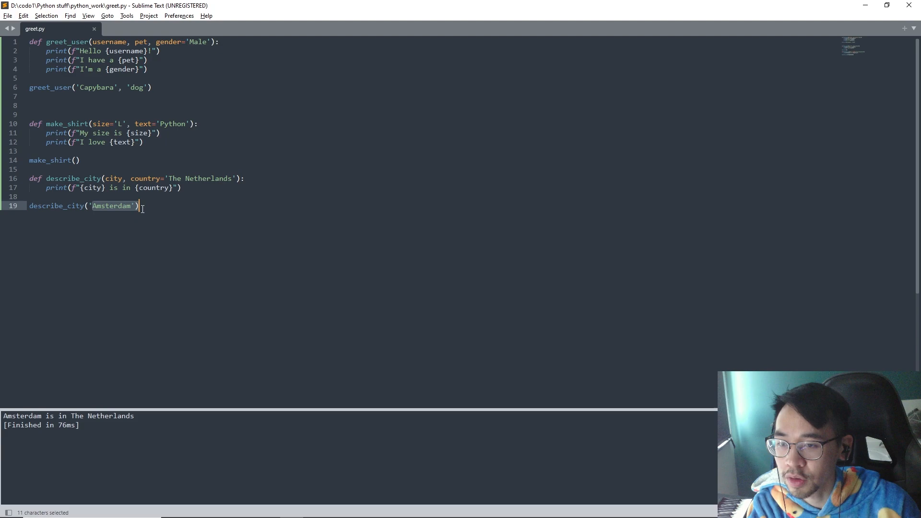
{"action": "type", "text": "describe_city('Utrech'"}
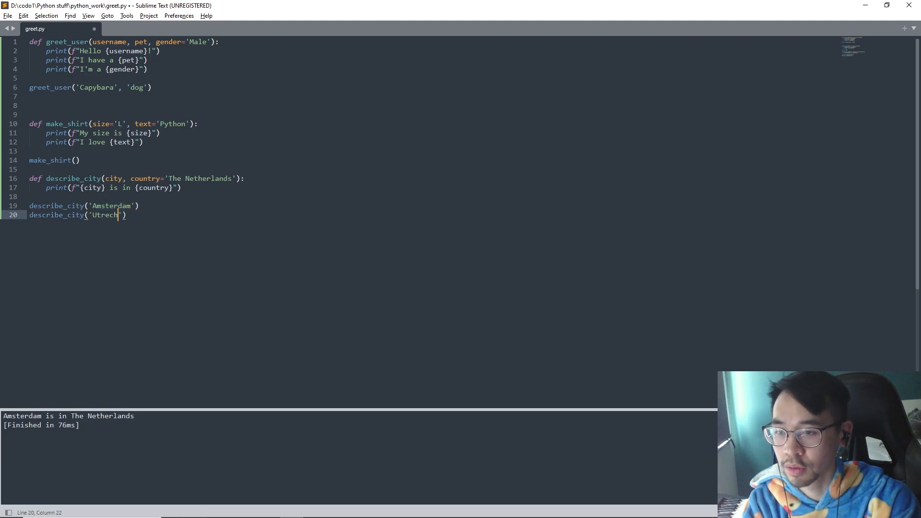